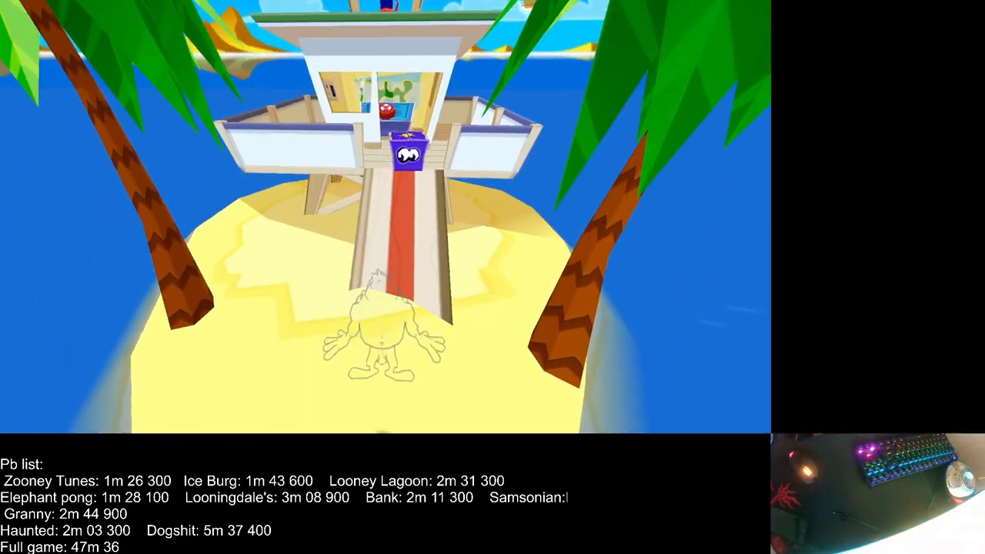
Capture the cage to end Looney Lagoon, then accept the results and High Scores screens.
key(w)
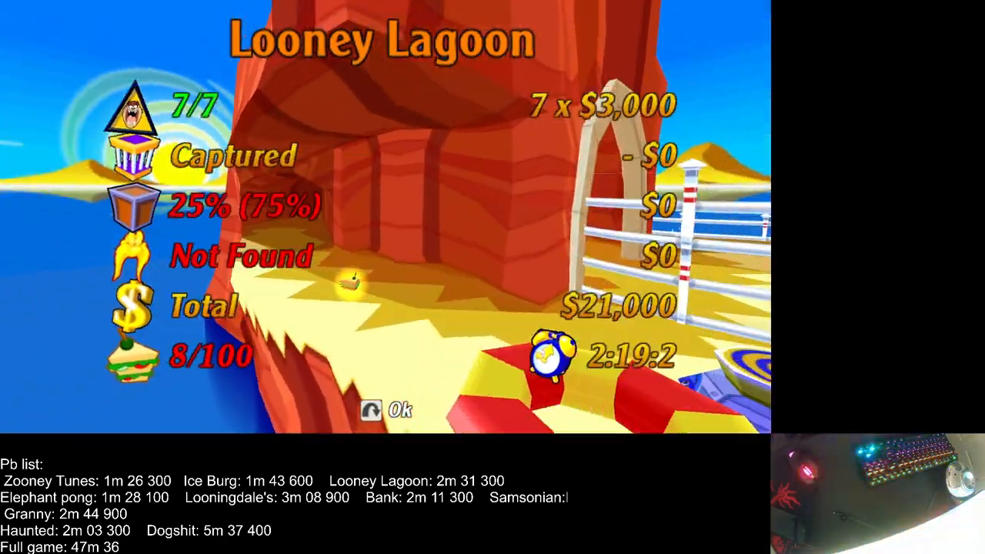
click(384, 411)
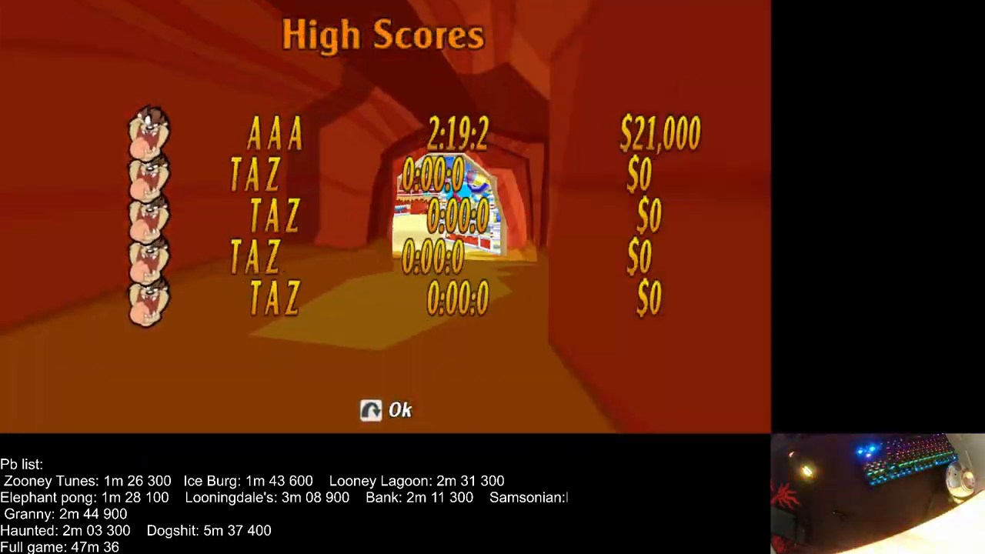
click(388, 409)
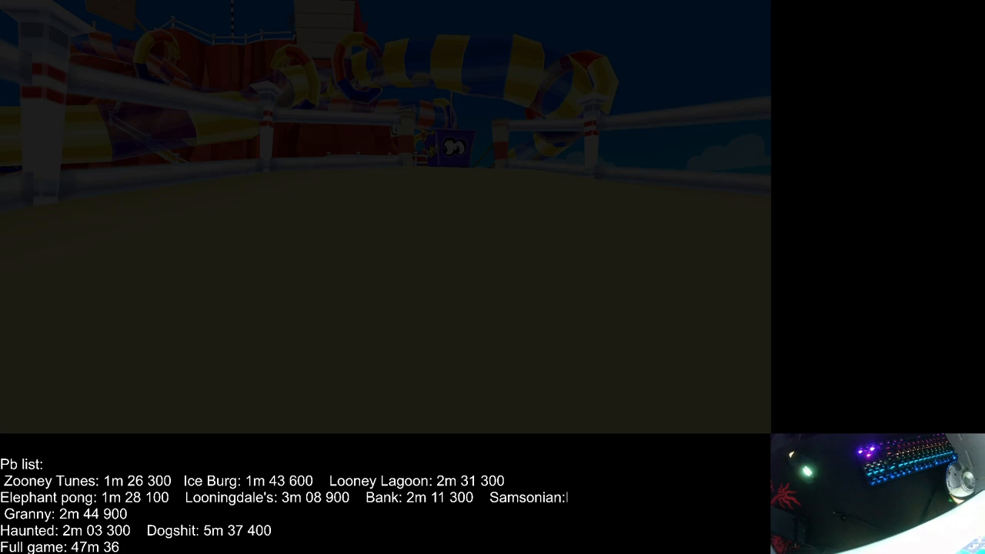